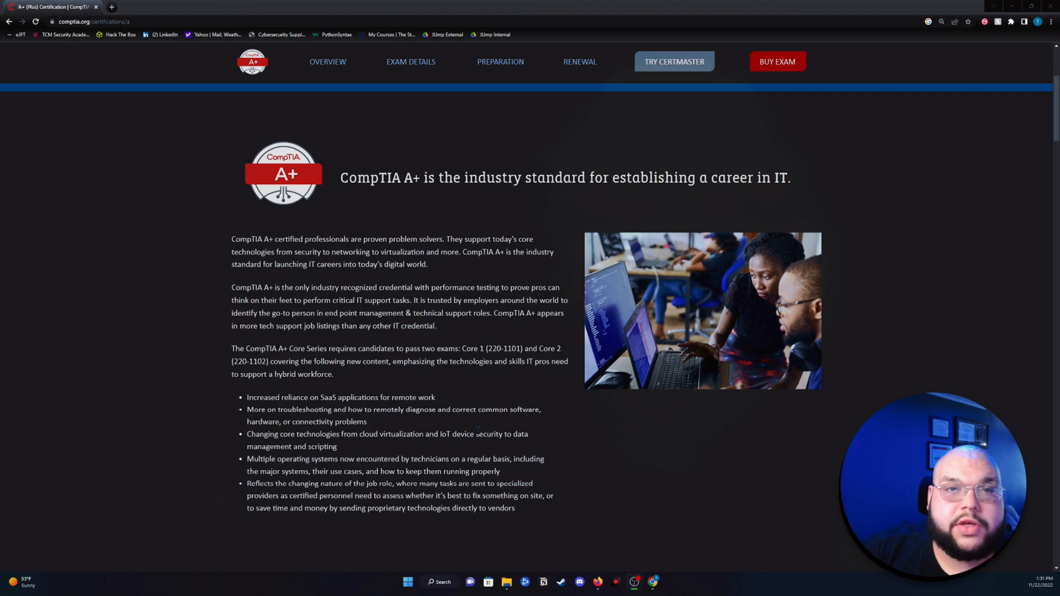
pyautogui.scroll(-3)
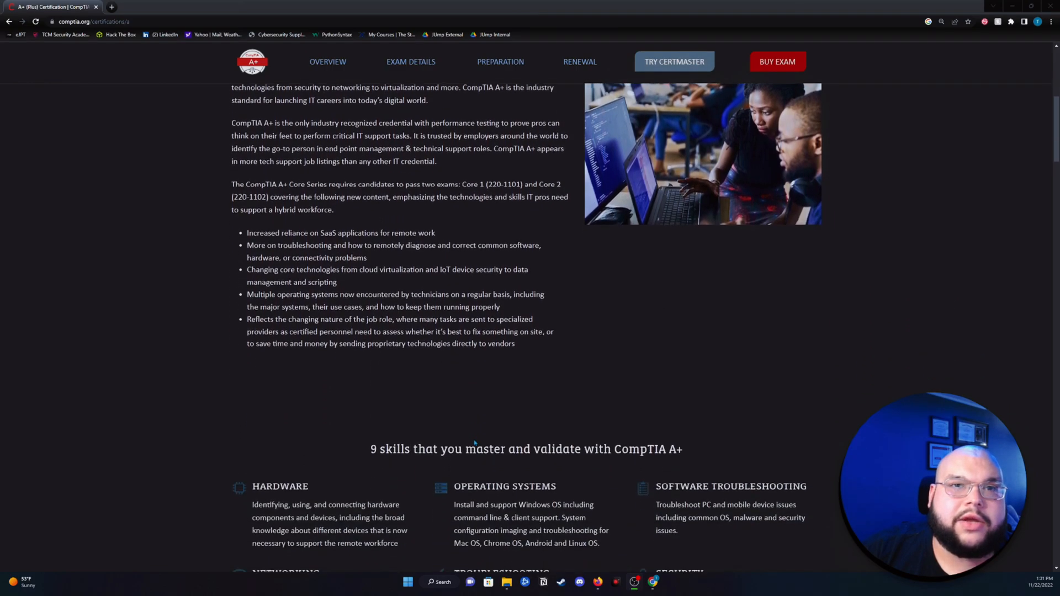
pyautogui.scroll(-3)
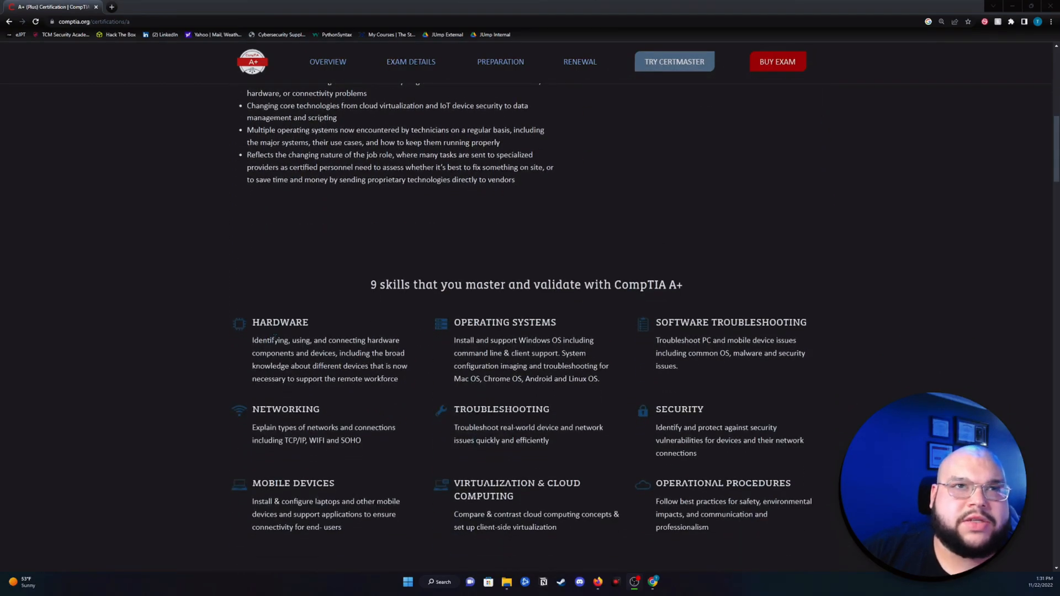
pyautogui.moveTo(382, 389)
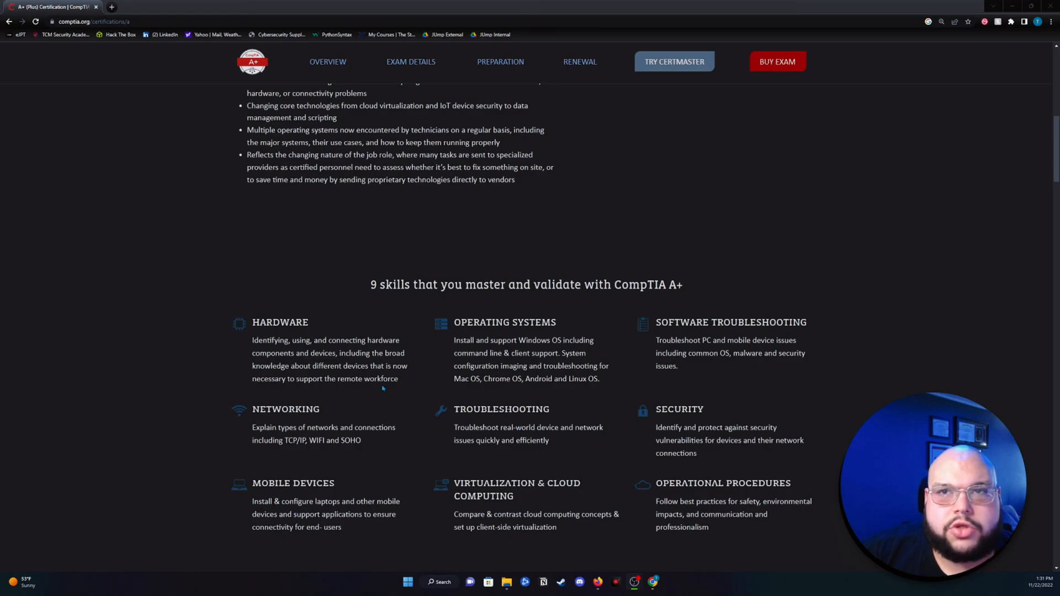
pyautogui.moveTo(662, 464)
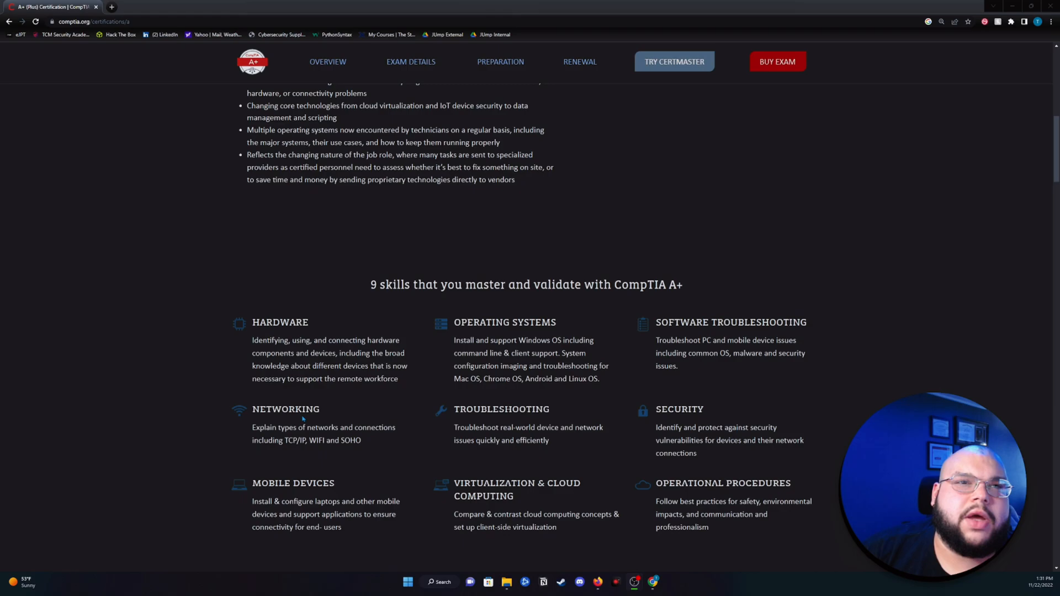
pyautogui.moveTo(292, 424)
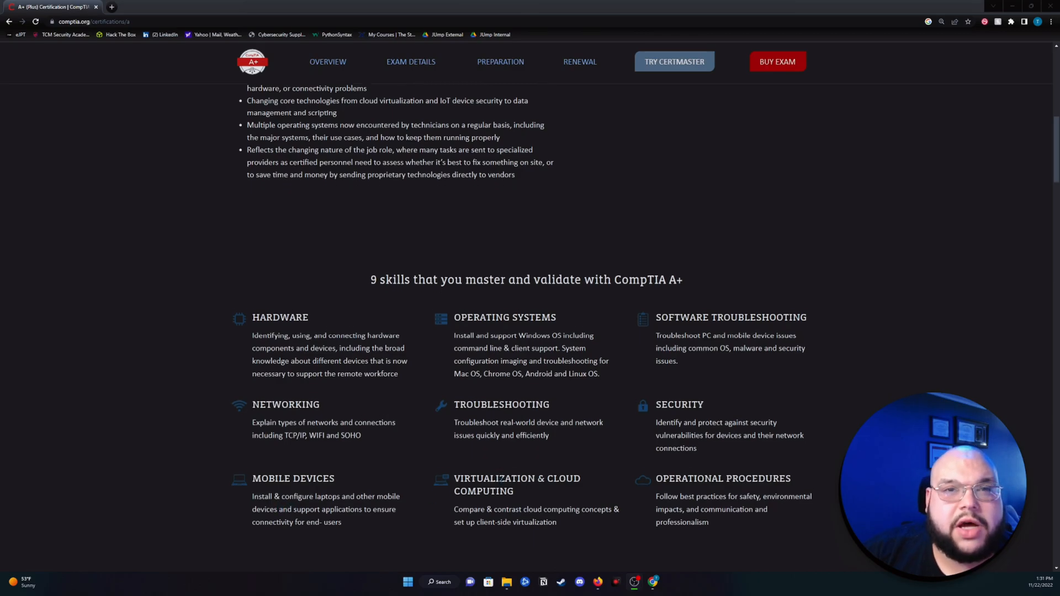
pyautogui.scroll(-3)
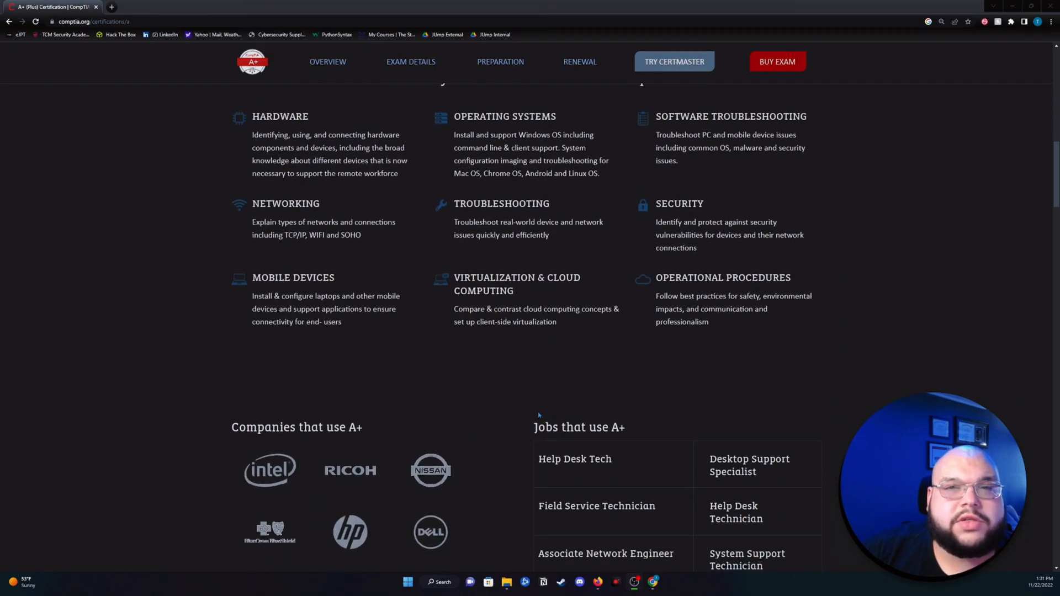
pyautogui.moveTo(670, 472)
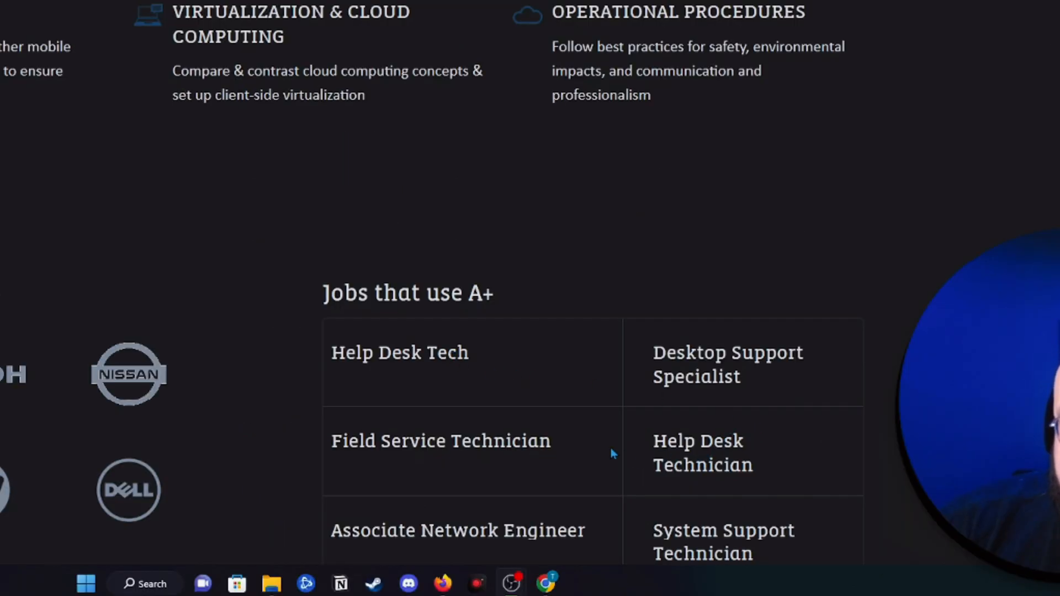
pyautogui.scroll(-3)
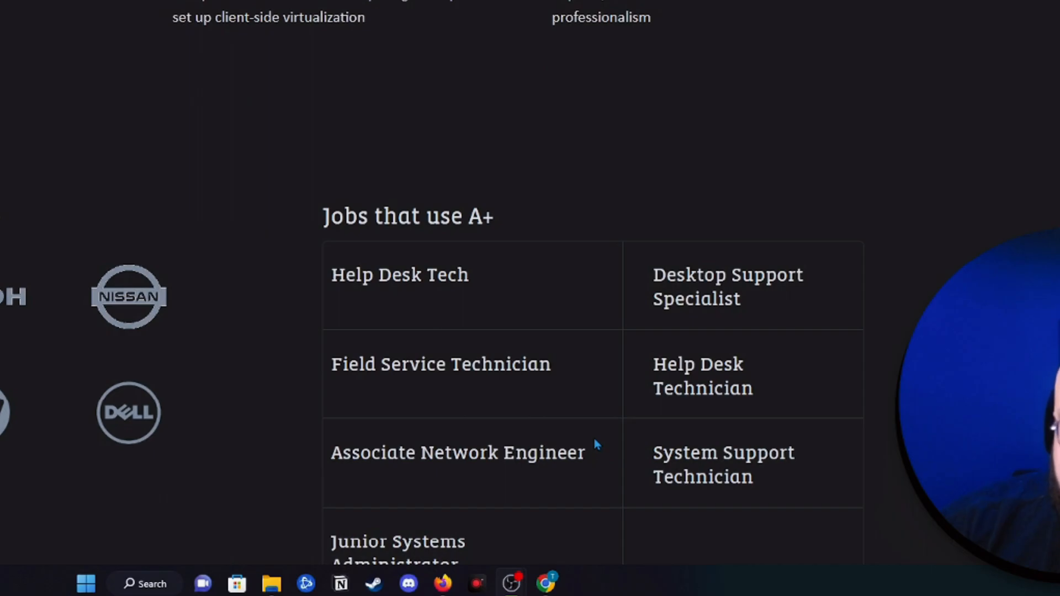
pyautogui.moveTo(463, 296)
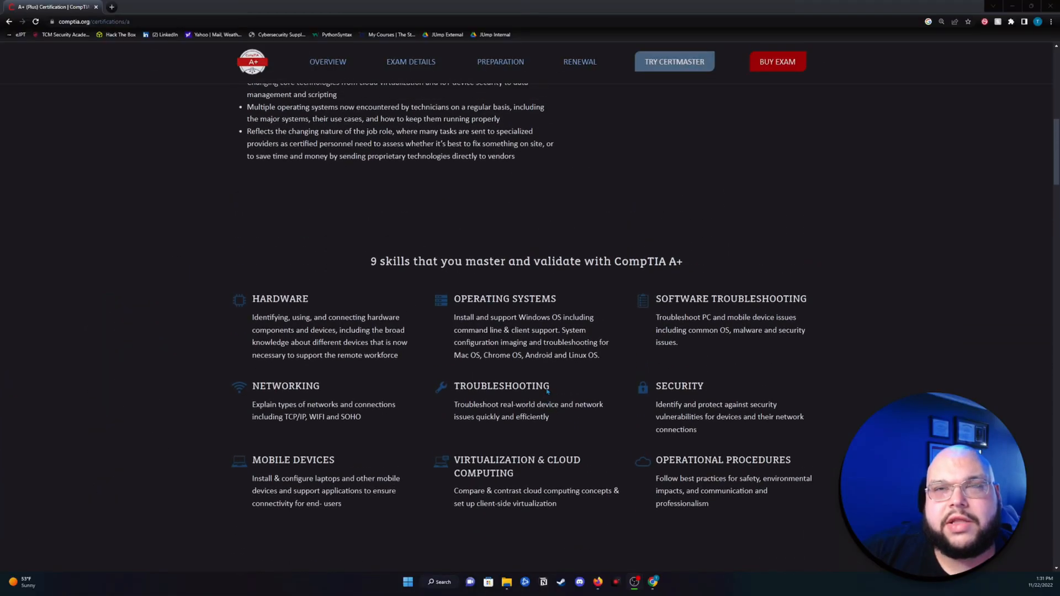
pyautogui.scroll(-3)
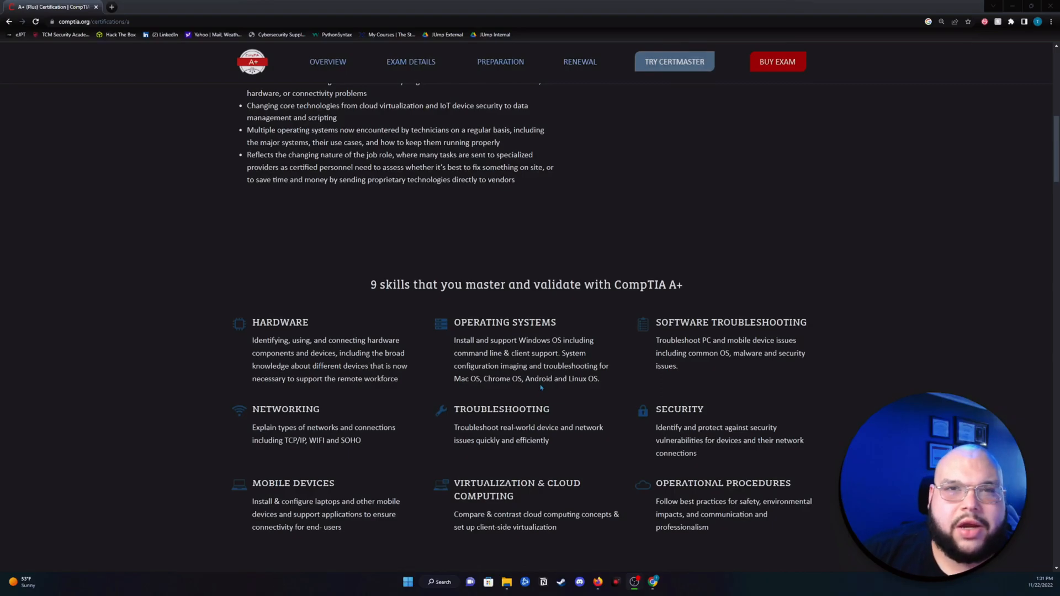
pyautogui.scroll(-3)
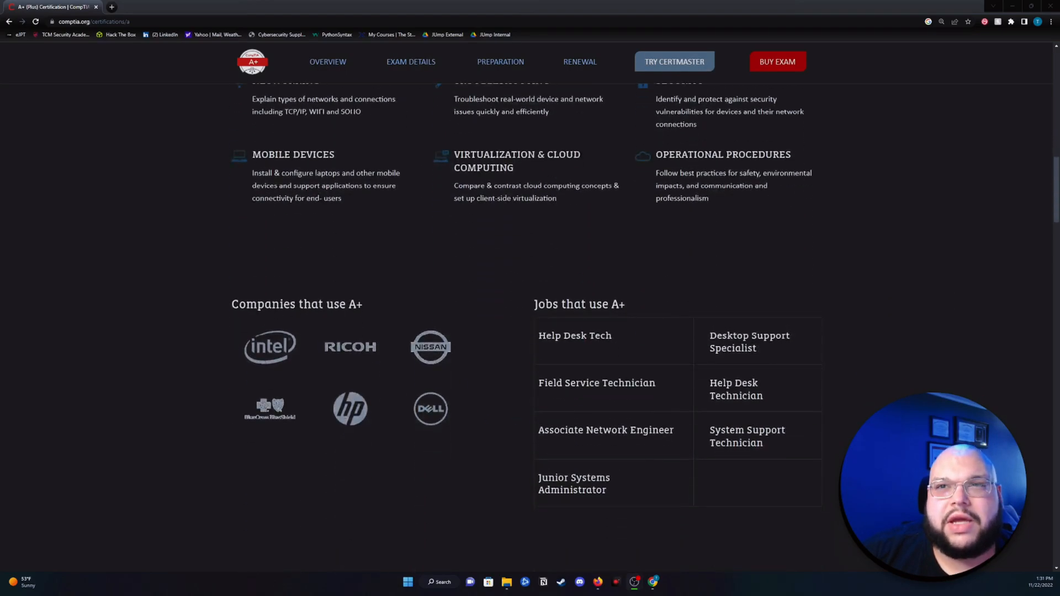
pyautogui.scroll(3)
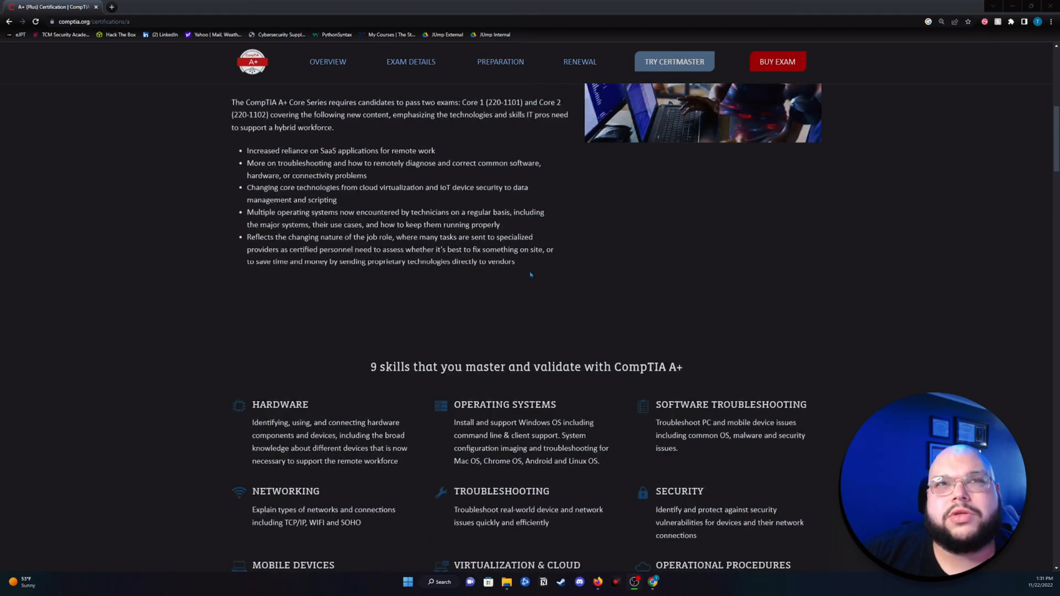
pyautogui.moveTo(320, 310)
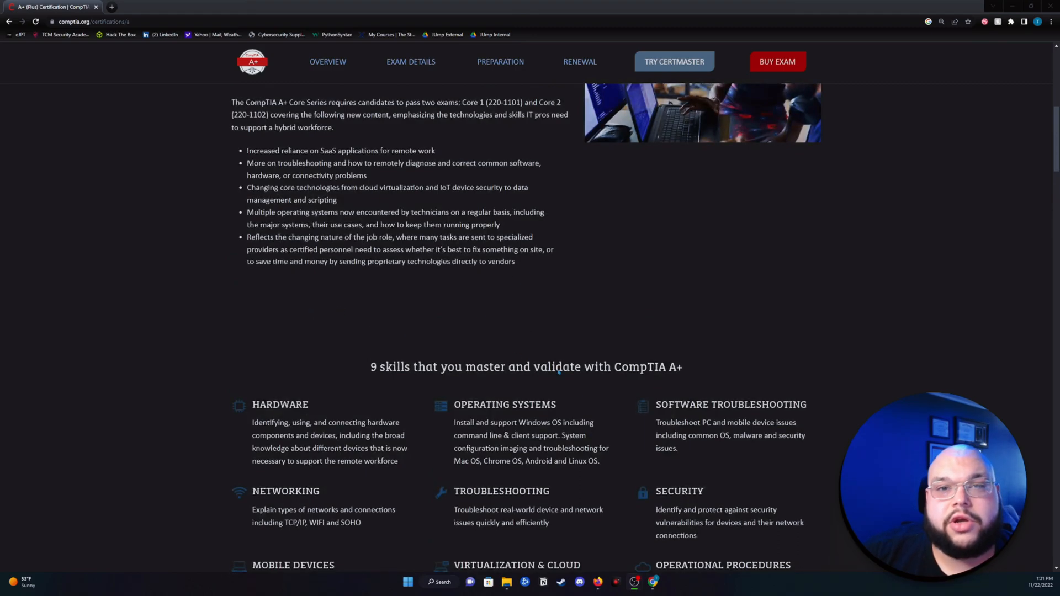
pyautogui.scroll(-3)
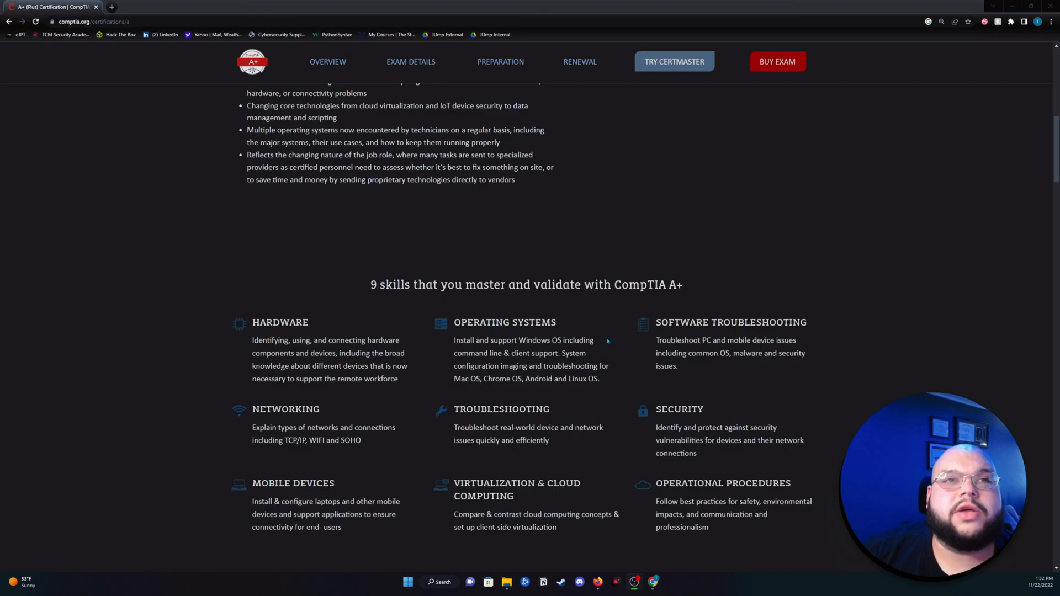
pyautogui.scroll(-3)
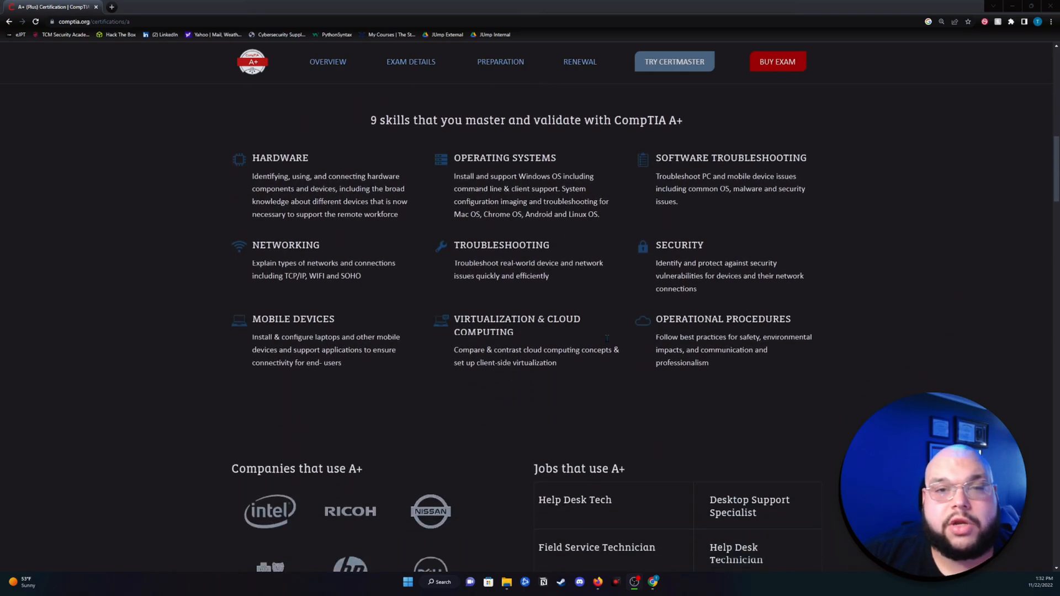
pyautogui.scroll(3)
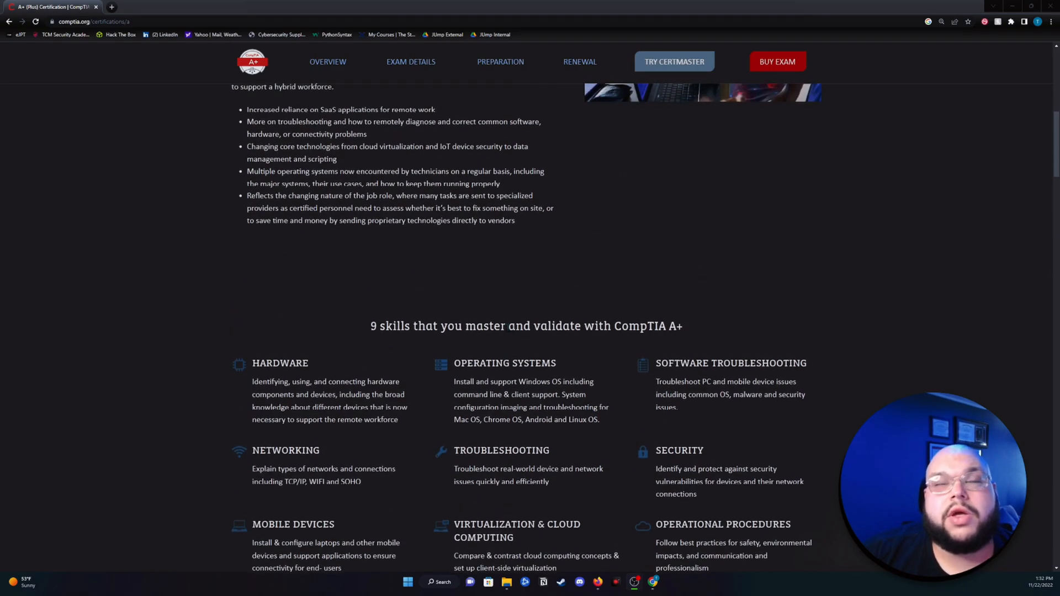
pyautogui.scroll(3)
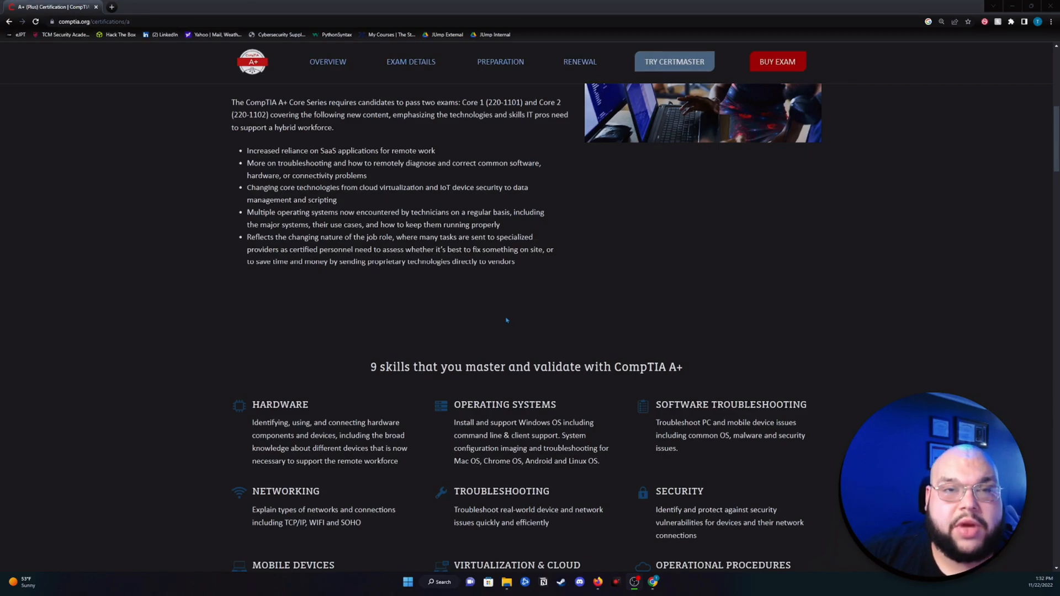
pyautogui.moveTo(699, 449)
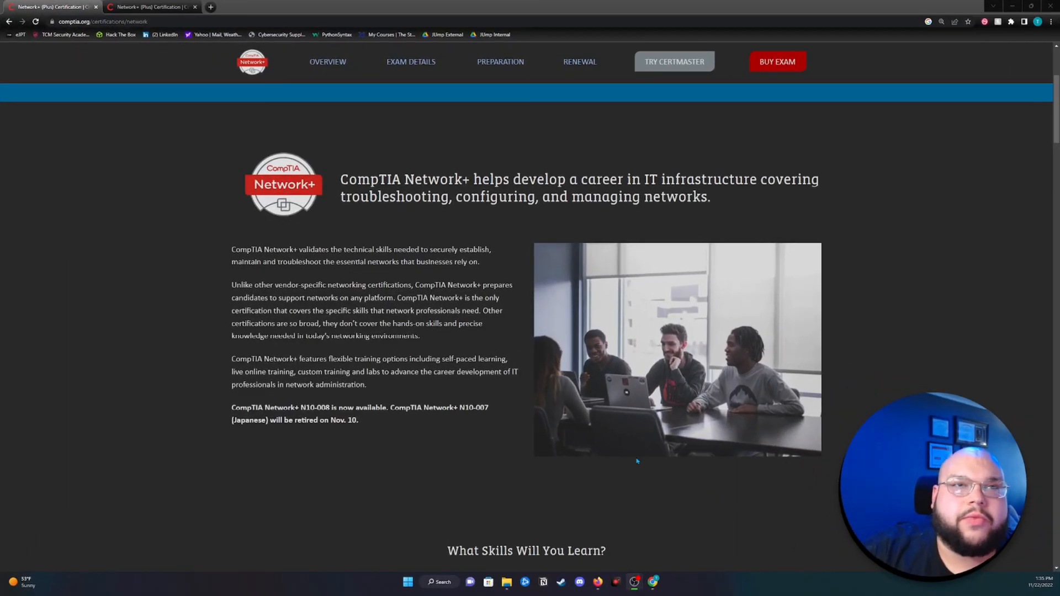
pyautogui.moveTo(602, 399)
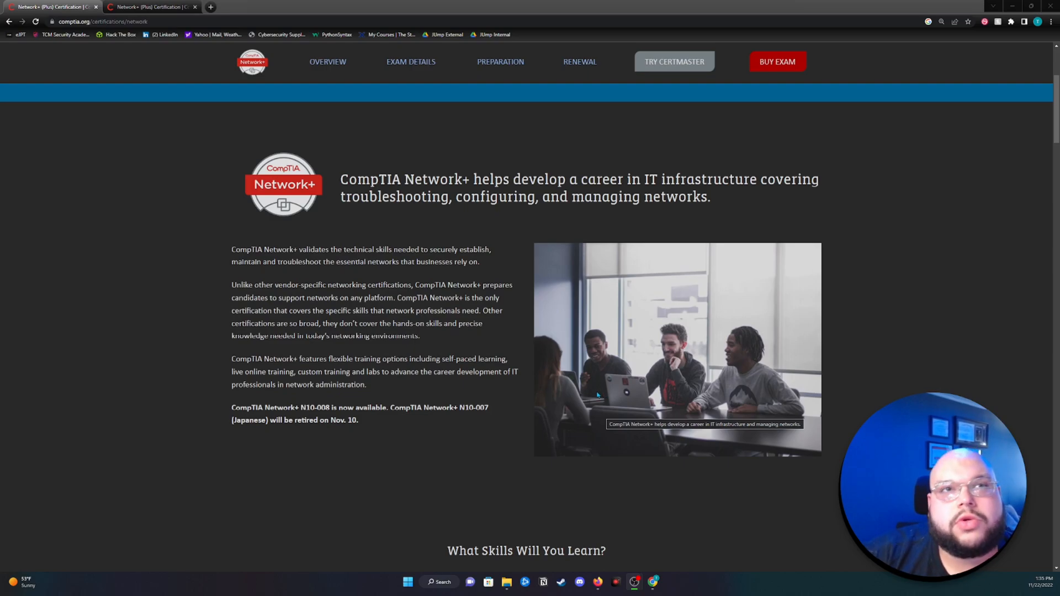
pyautogui.moveTo(557, 380)
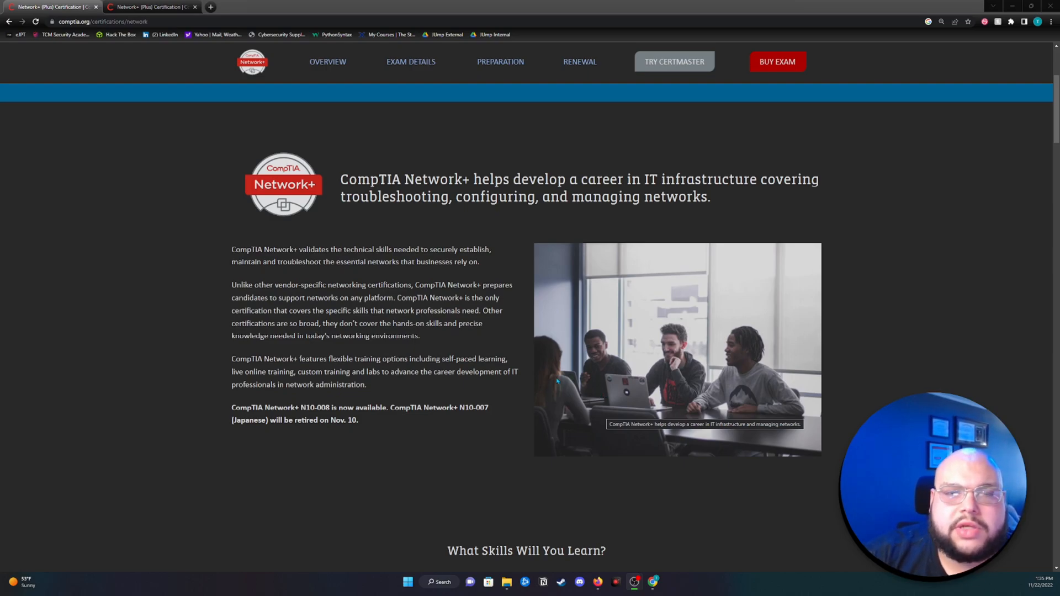
pyautogui.moveTo(471, 346)
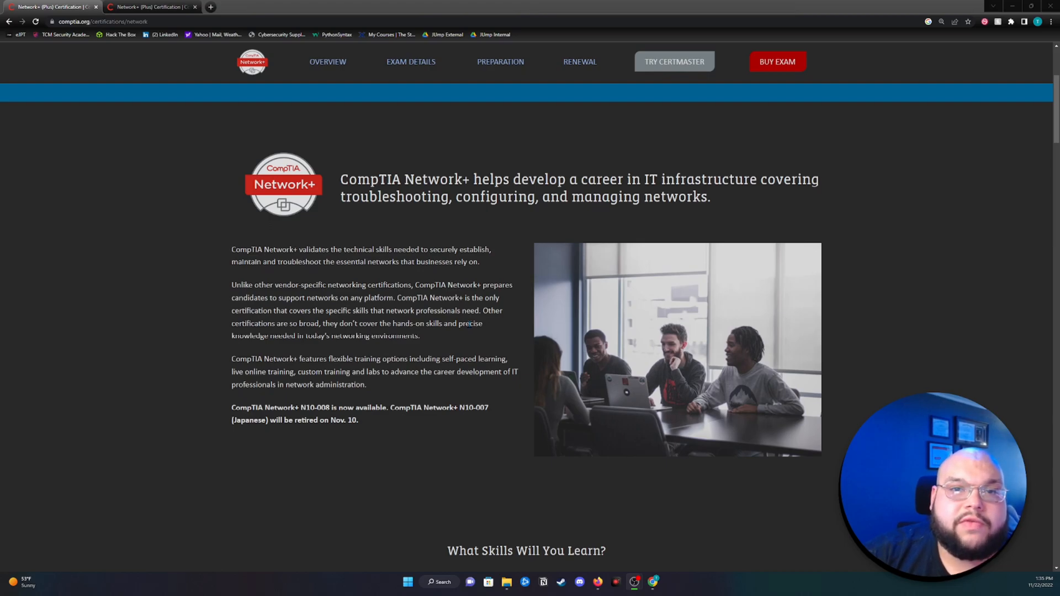
pyautogui.scroll(-3)
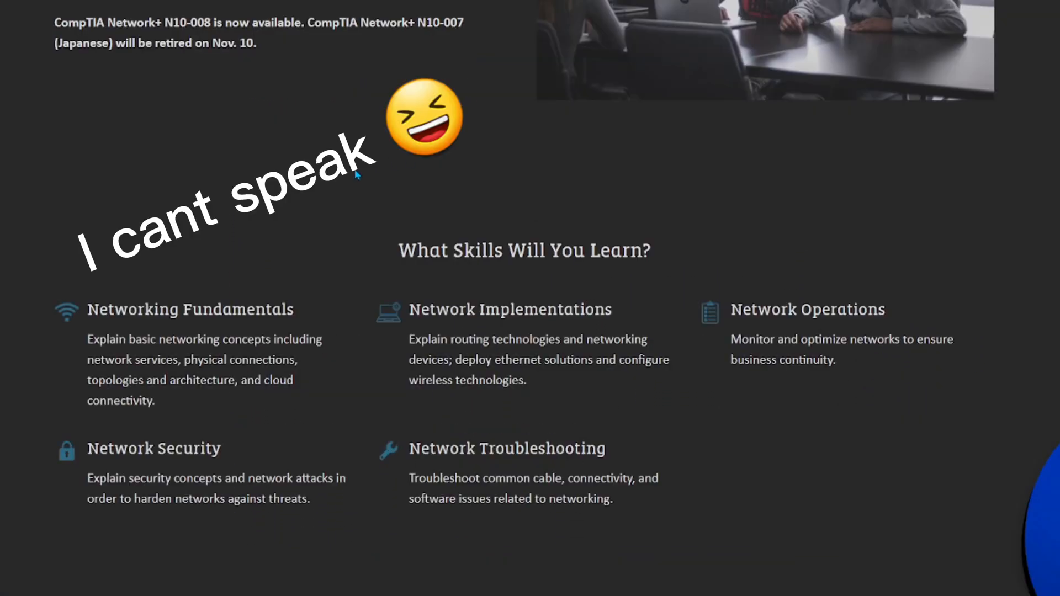
pyautogui.moveTo(389, 225)
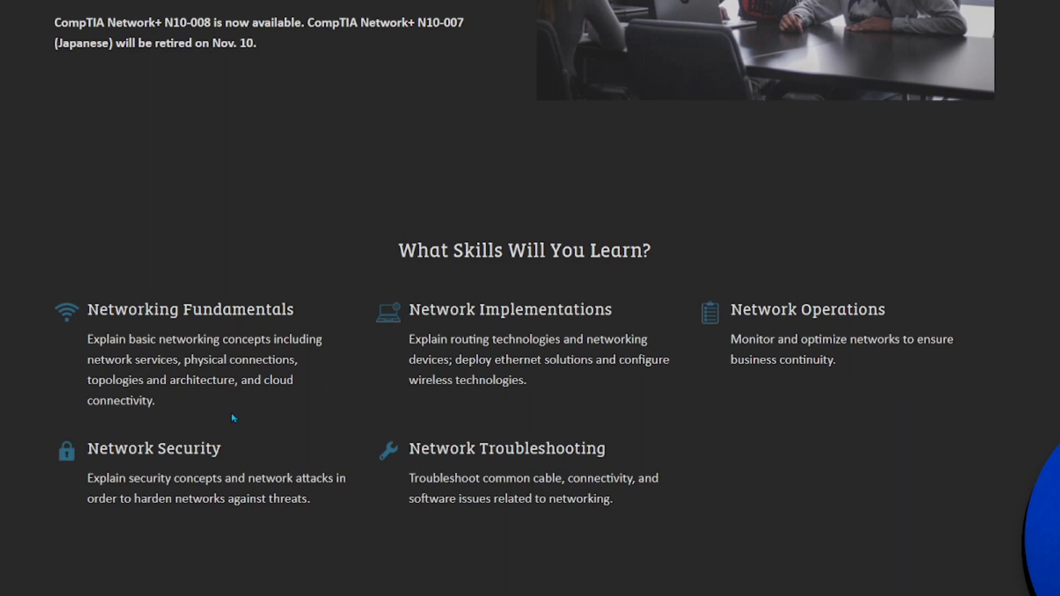
pyautogui.moveTo(281, 412)
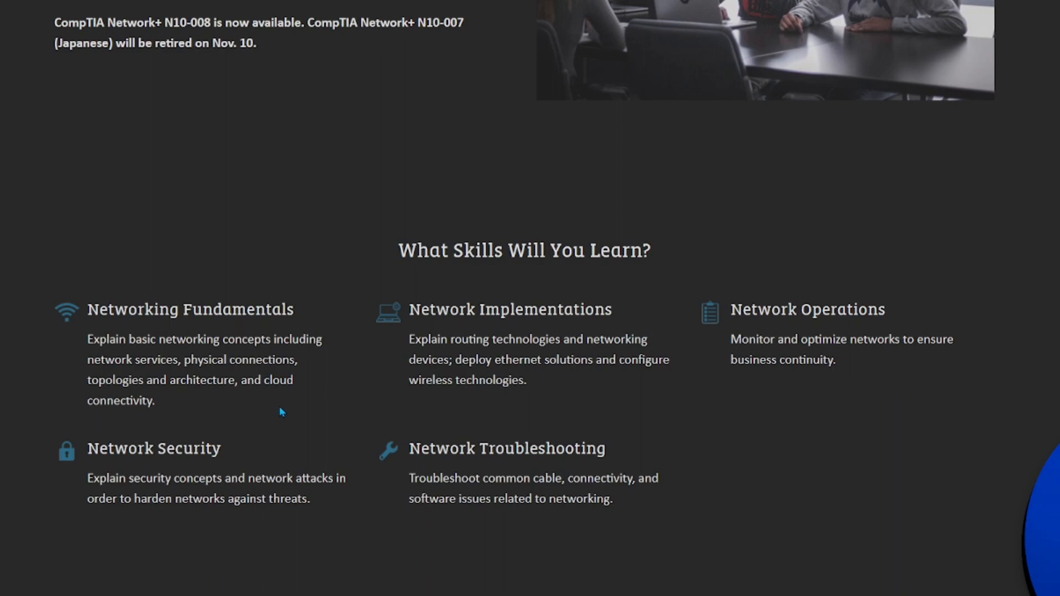
pyautogui.scroll(-3)
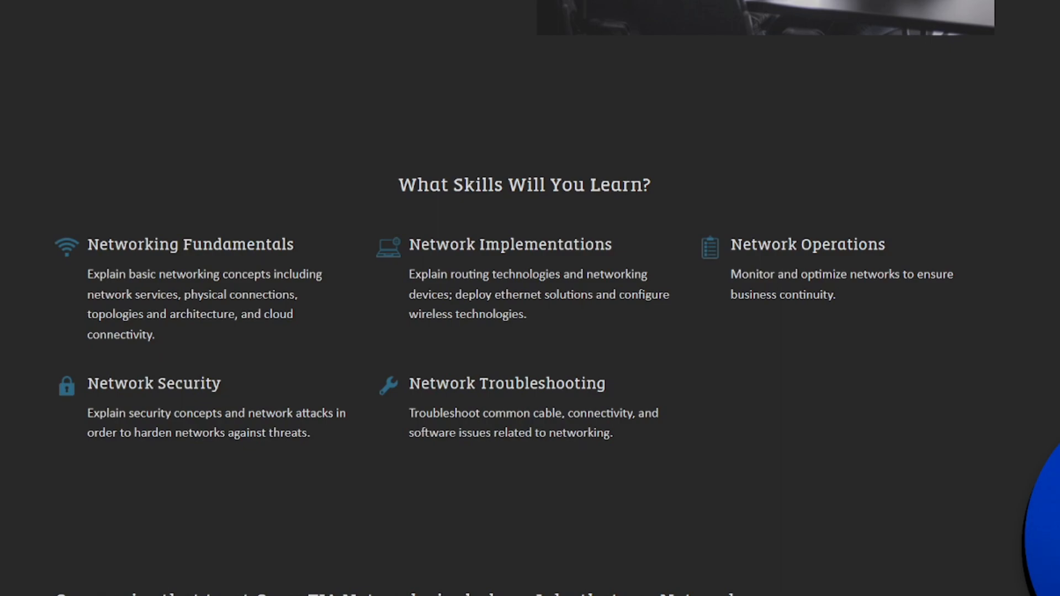
pyautogui.moveTo(600, 464)
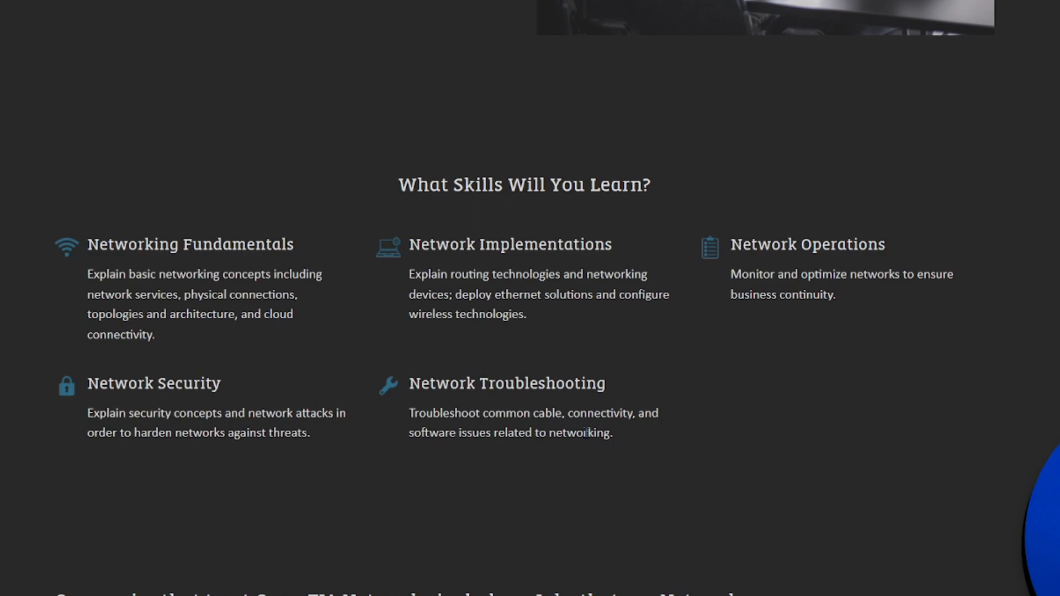
pyautogui.scroll(-3)
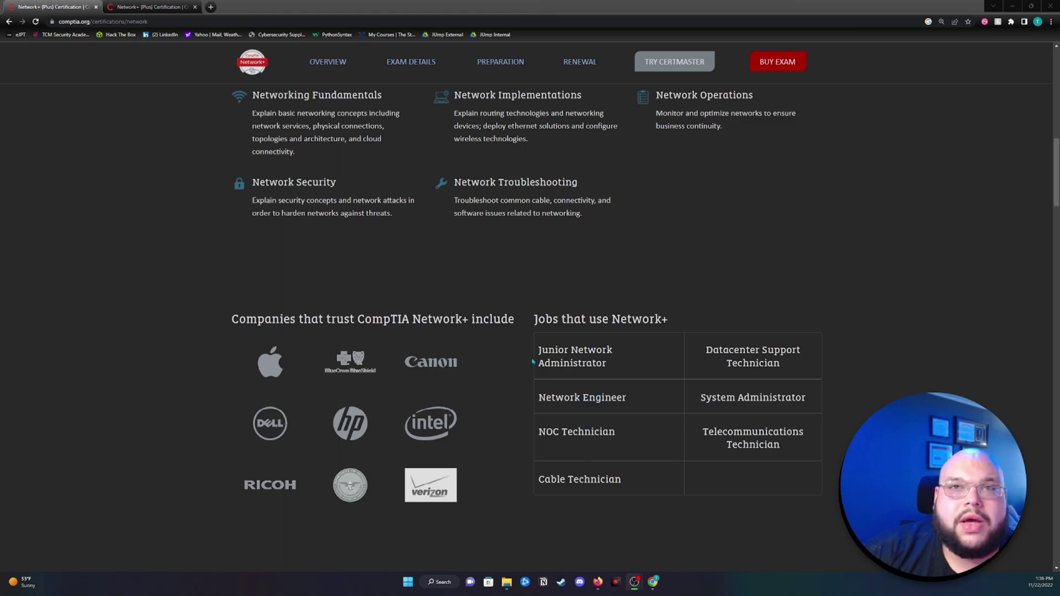
pyautogui.moveTo(730, 379)
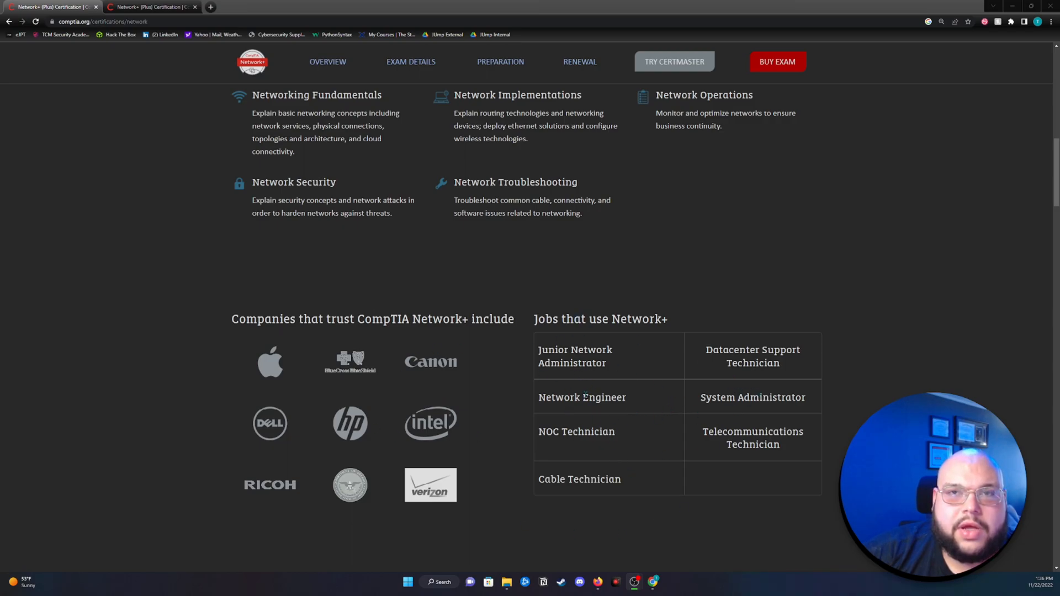
pyautogui.moveTo(582, 423)
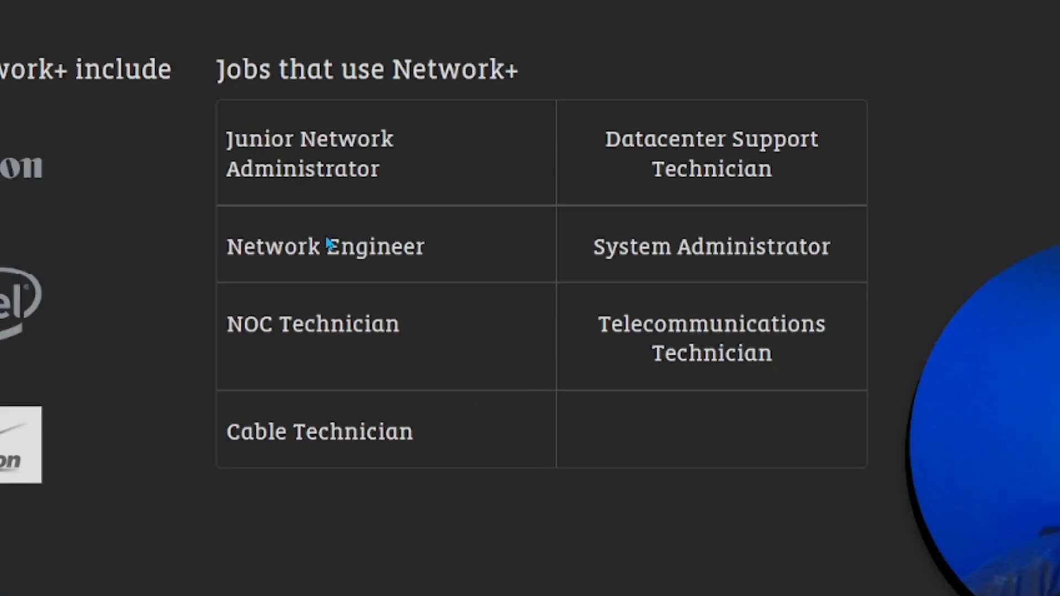
pyautogui.moveTo(834, 254)
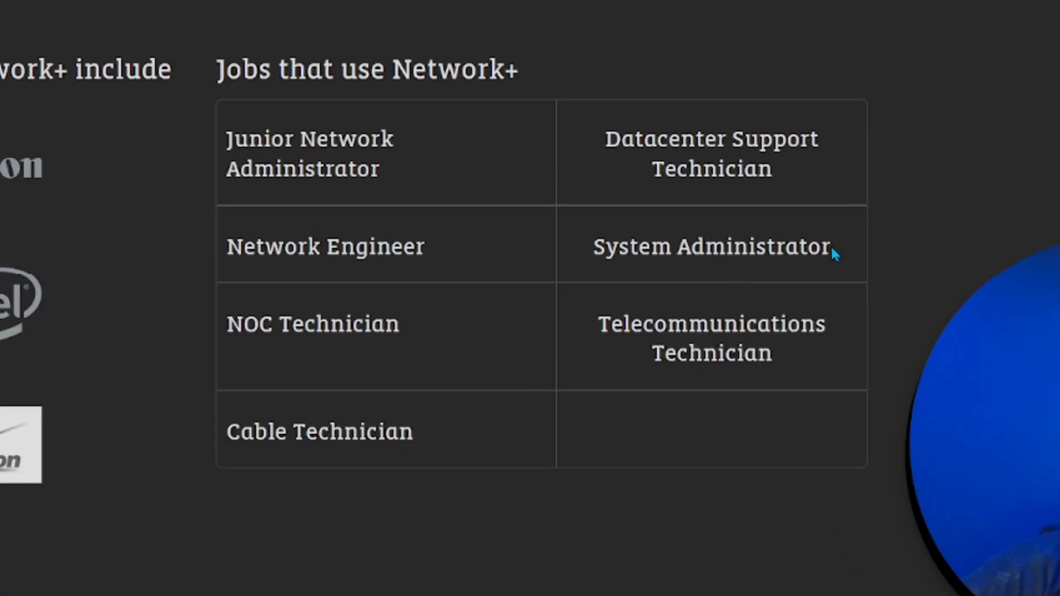